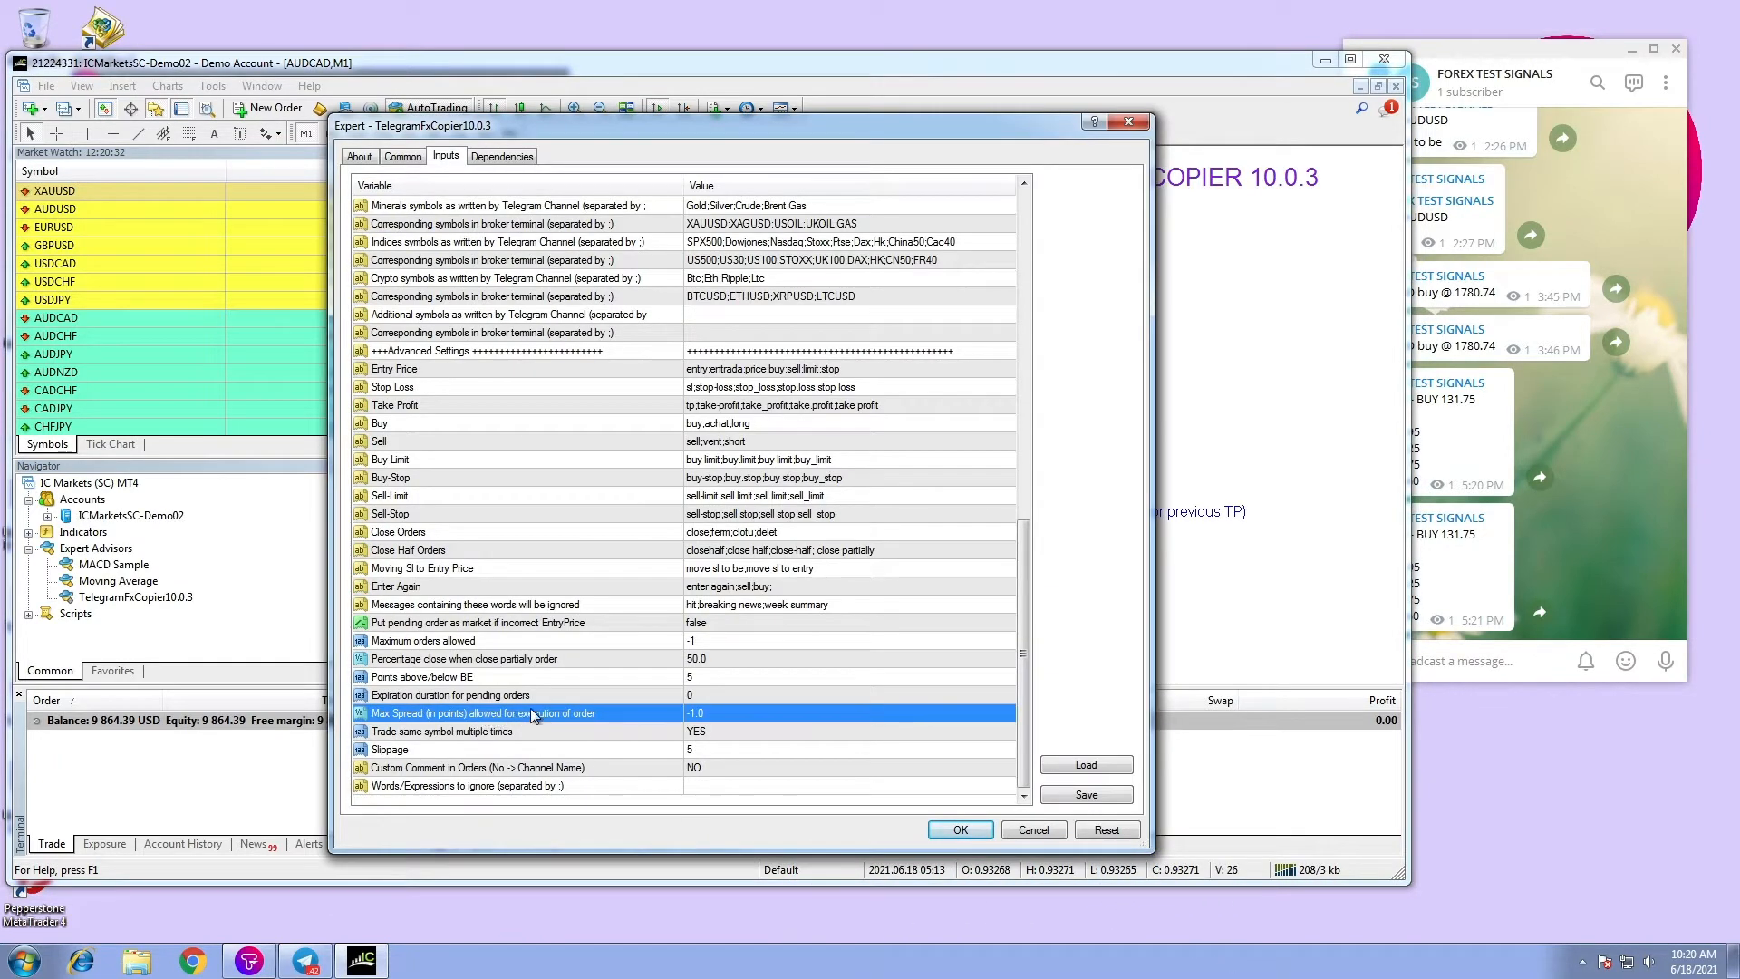
Step: Select and edit the Max Spread (in points) input, leaving it at -1.0
{"action": "left_click", "coordinate": [848, 712]}
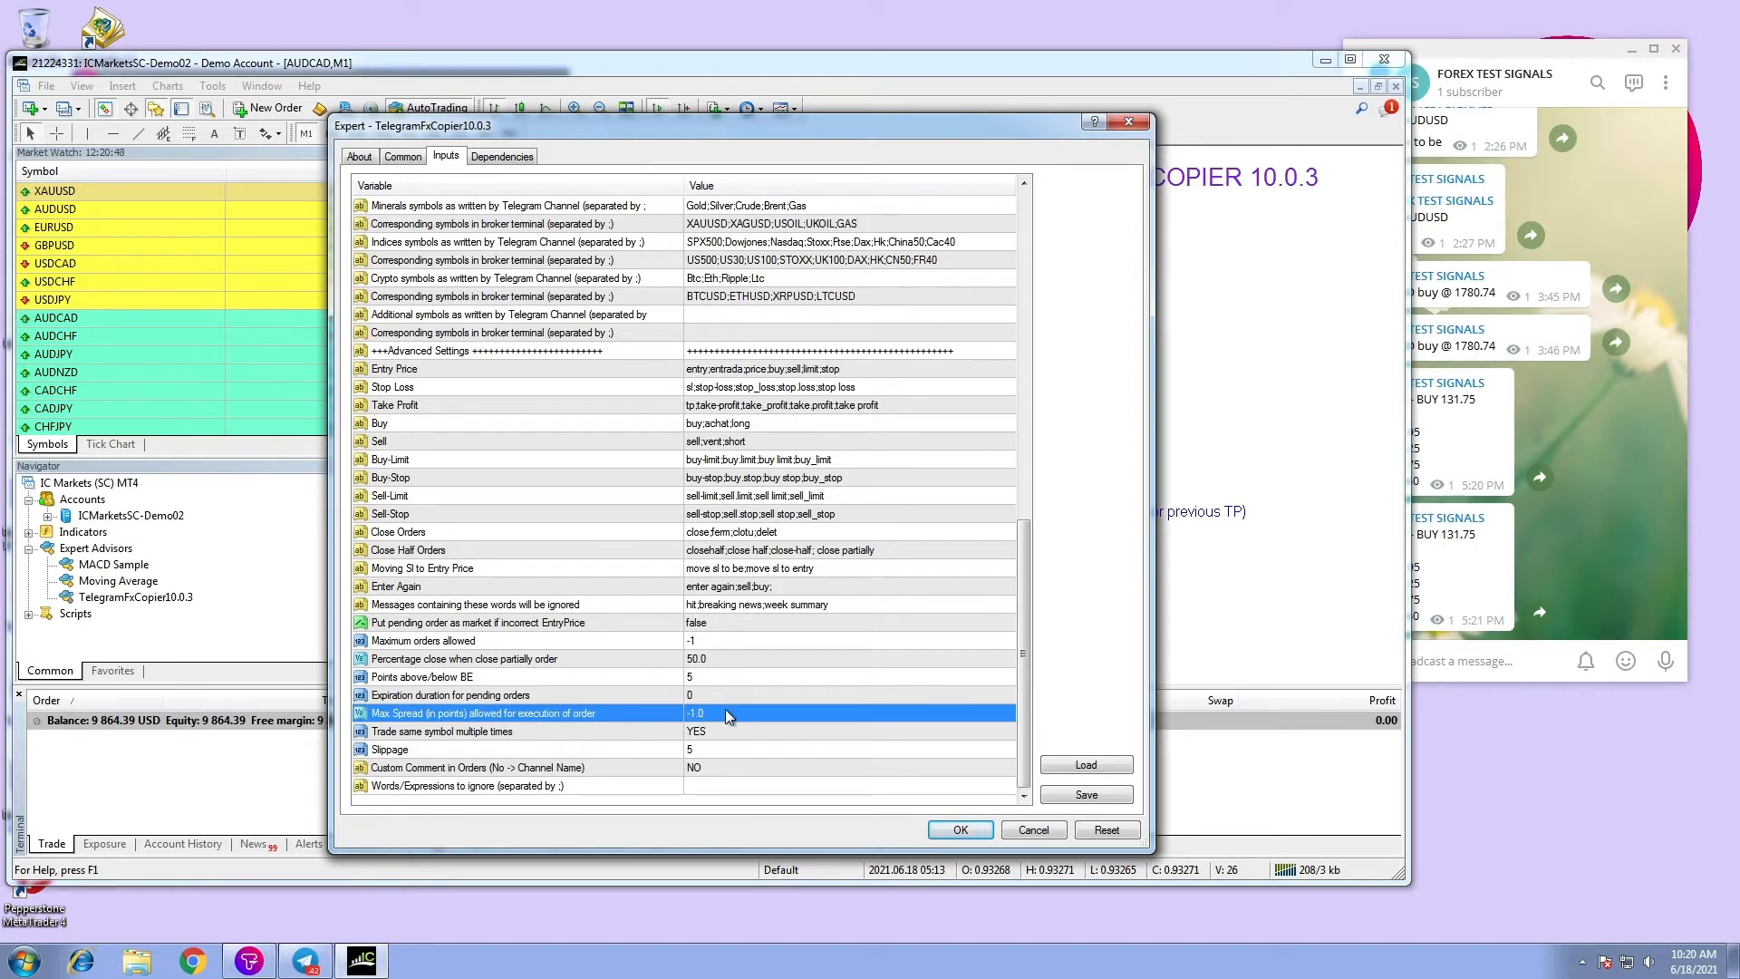
{"action": "double_click", "coordinate": [696, 712]}
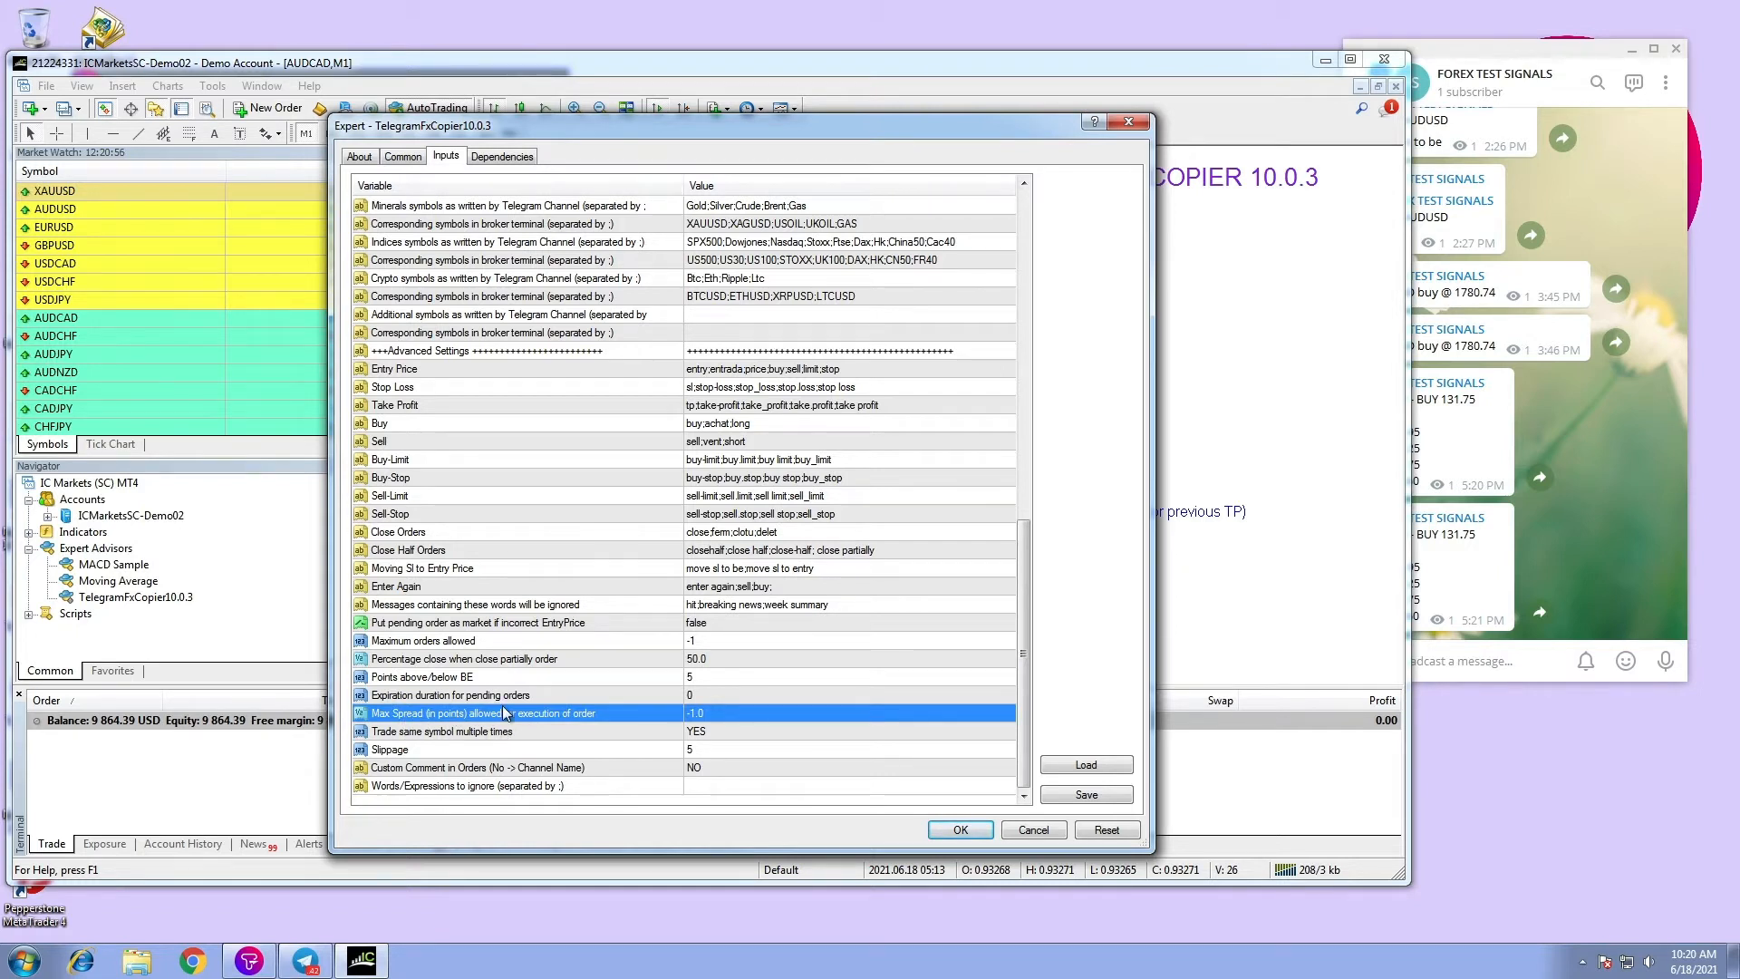
{"action": "mouse_move", "coordinate": [728, 716]}
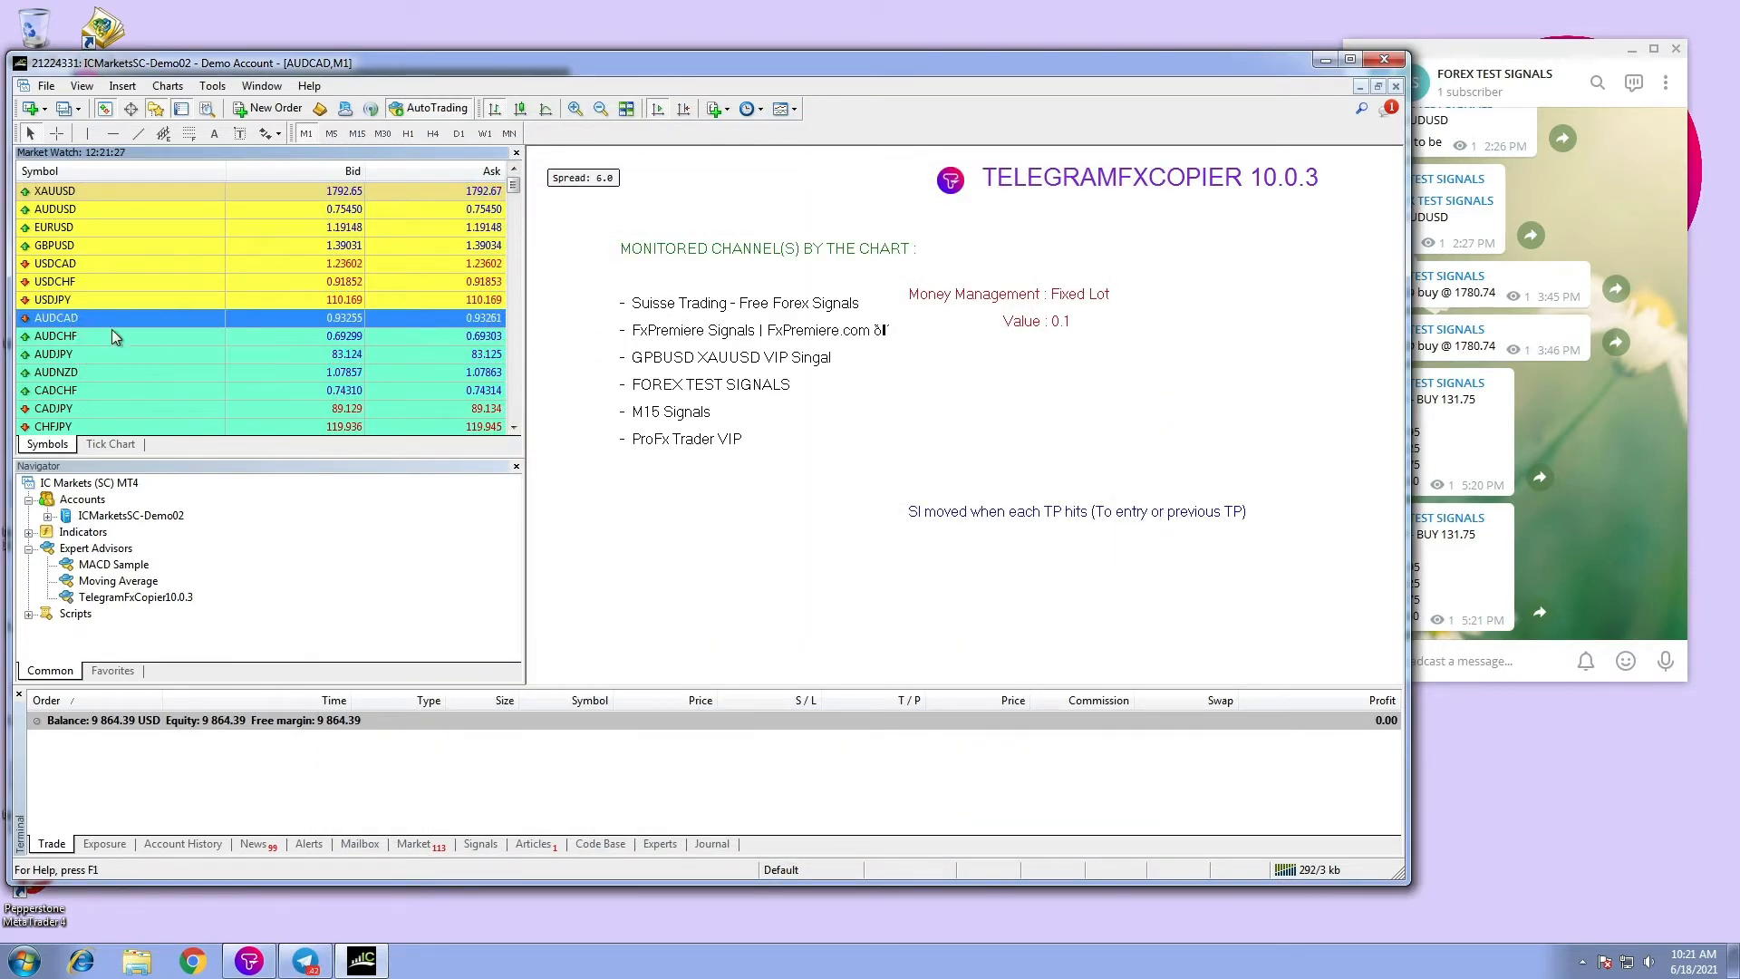
Step: Show the tick chart in Market Watch and begin drafting the sell EURUSD signal in Telegram
{"action": "left_click", "coordinate": [110, 444]}
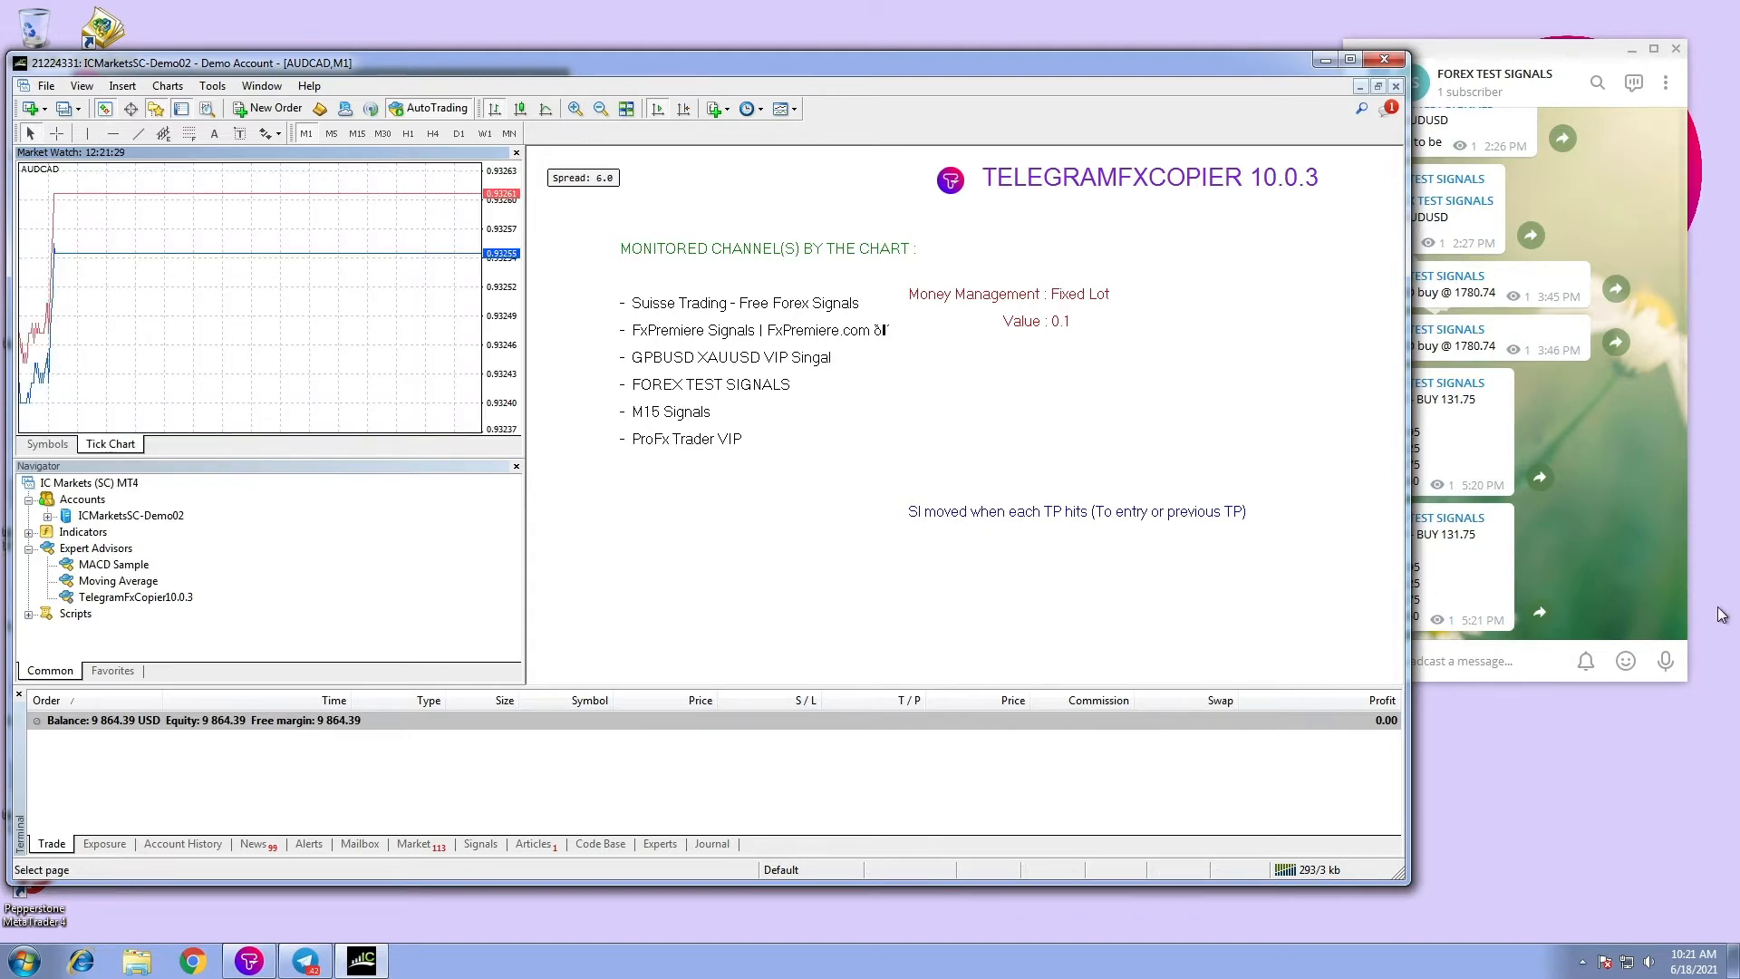
{"action": "type", "text": "b"}
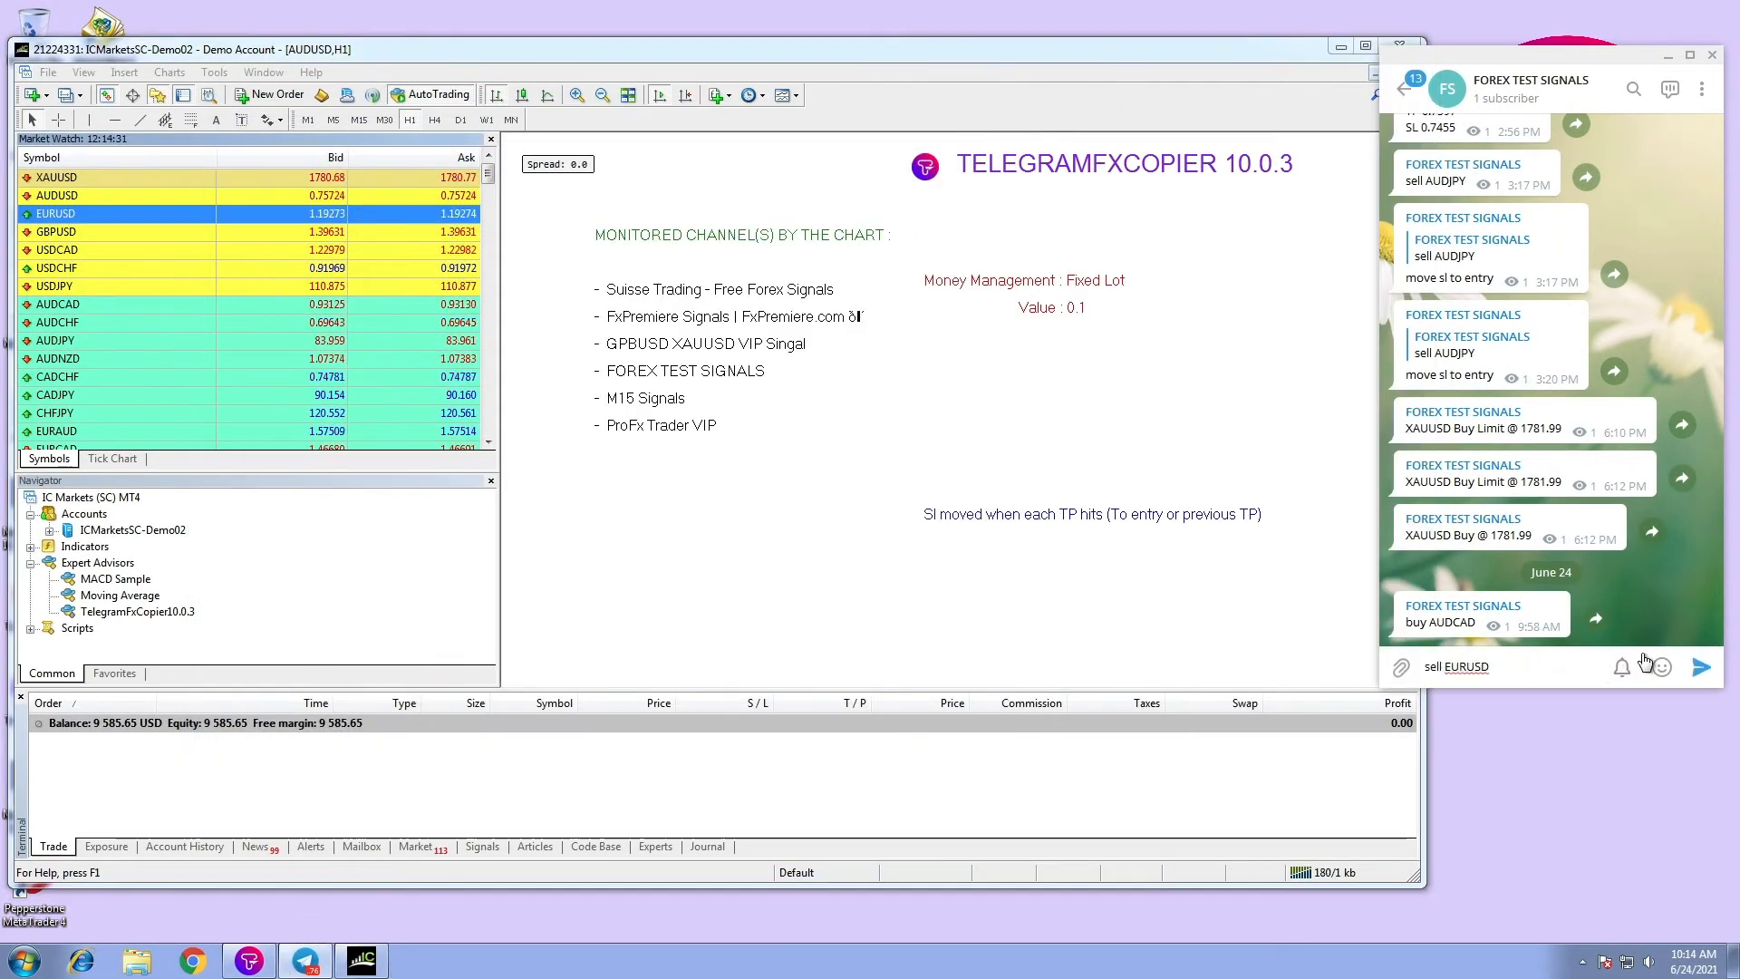
Step: Send the 'sell EURUSD' signal to the FOREX TEST SIGNALS channel
{"action": "left_click", "coordinate": [1707, 667]}
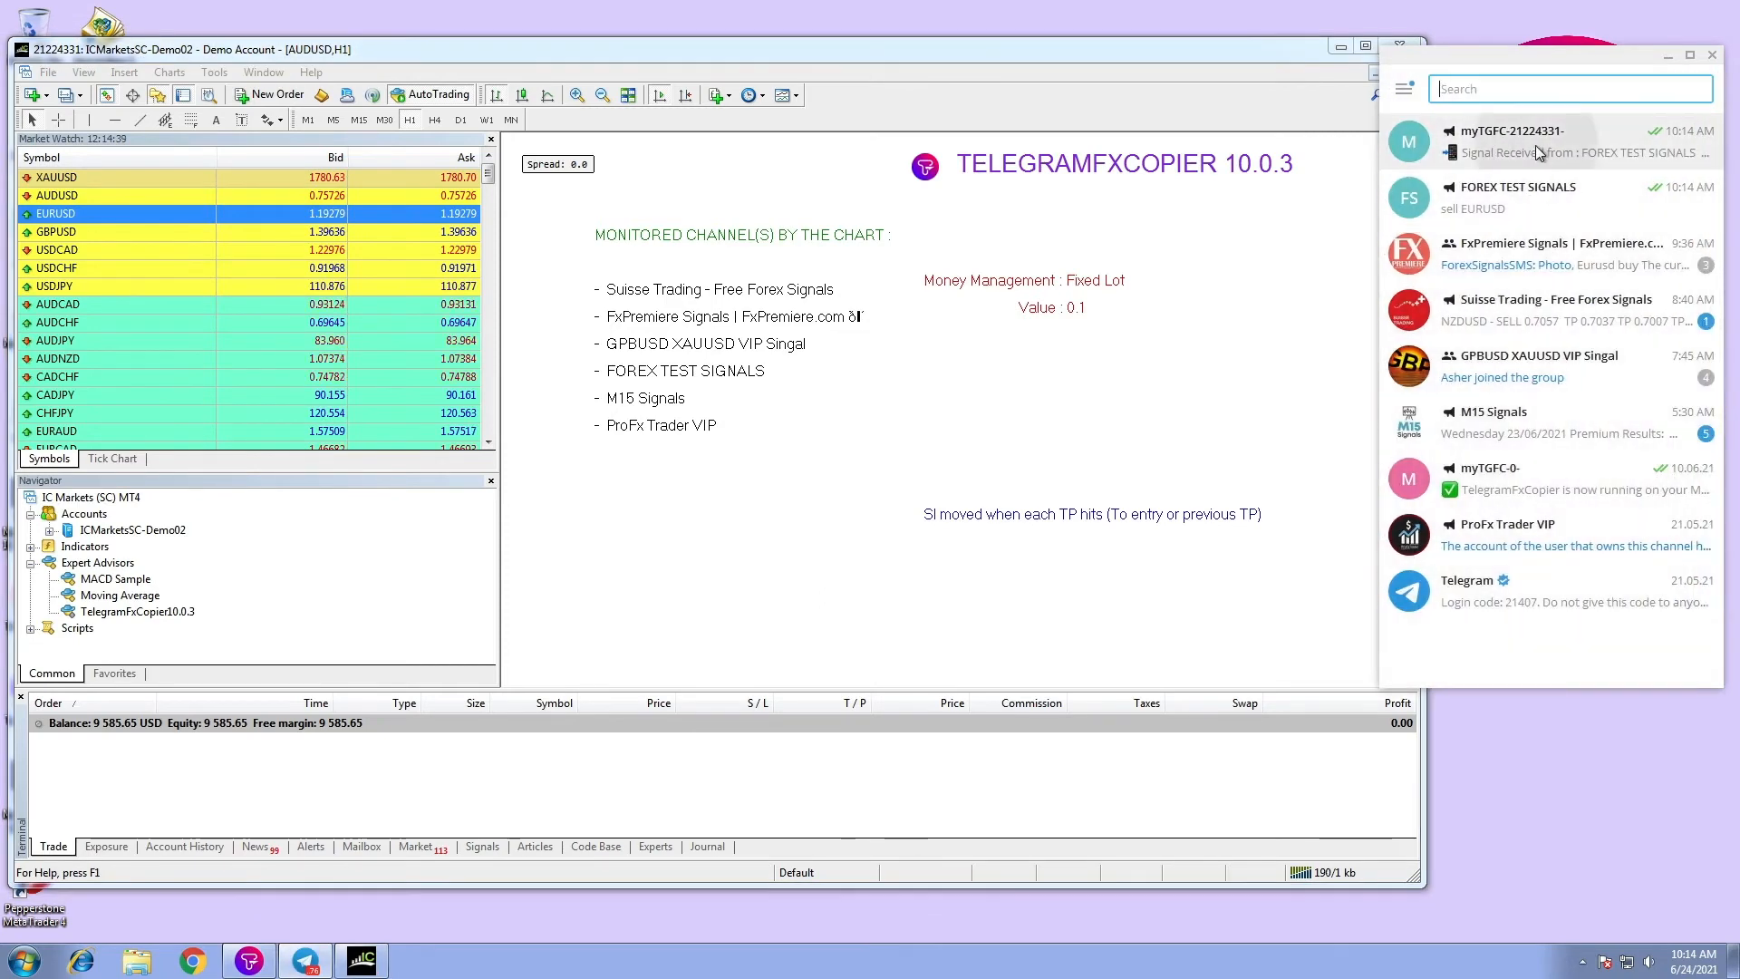
Step: Read the copier bot's 'not executed, spread limit violated' report for the EURUSD sell, then return to chats
{"action": "left_click", "coordinate": [1509, 142]}
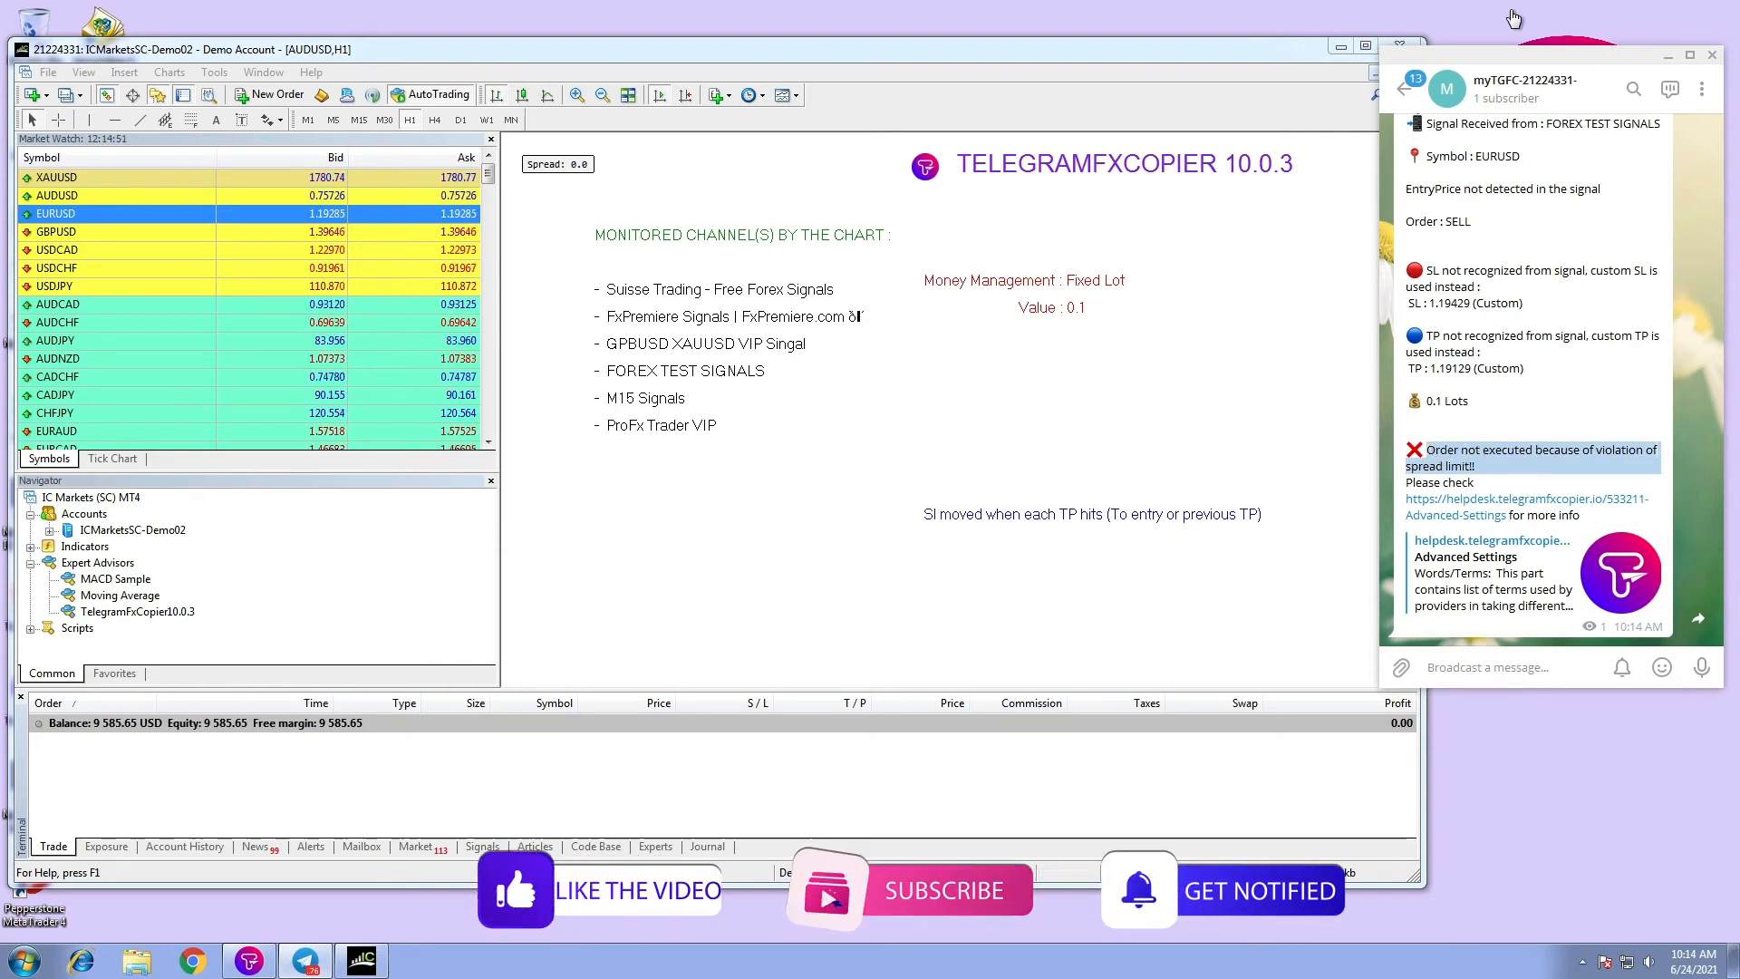
{"action": "left_click", "coordinate": [1403, 89]}
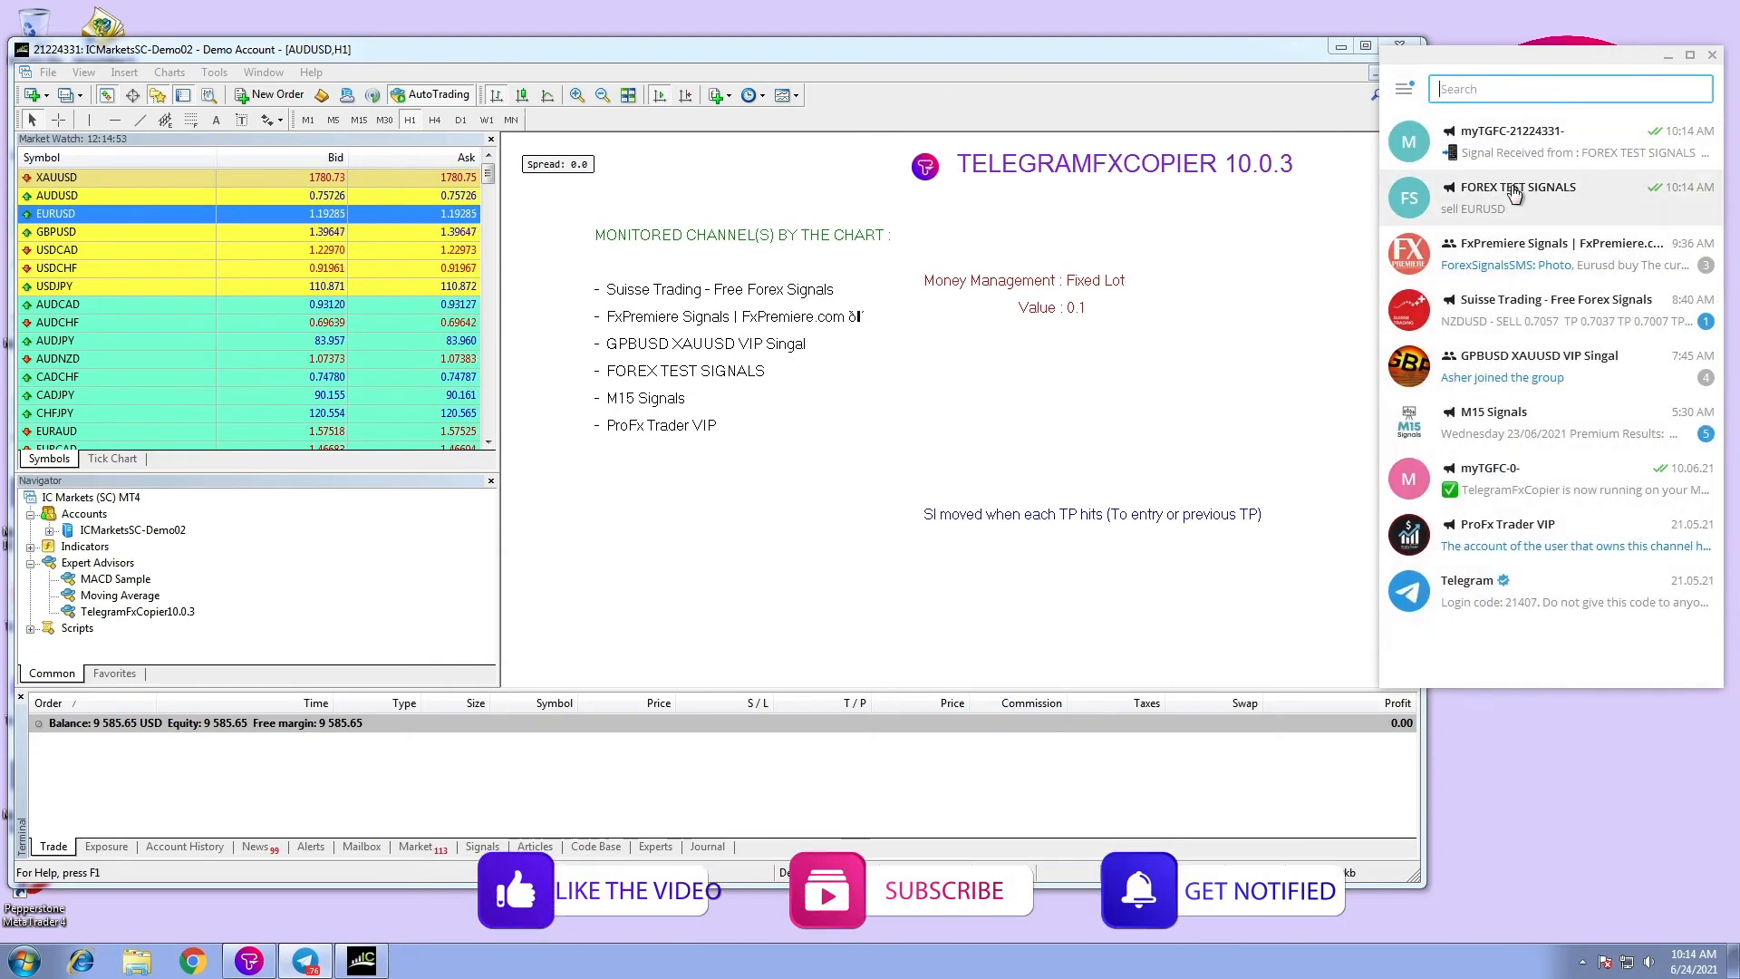